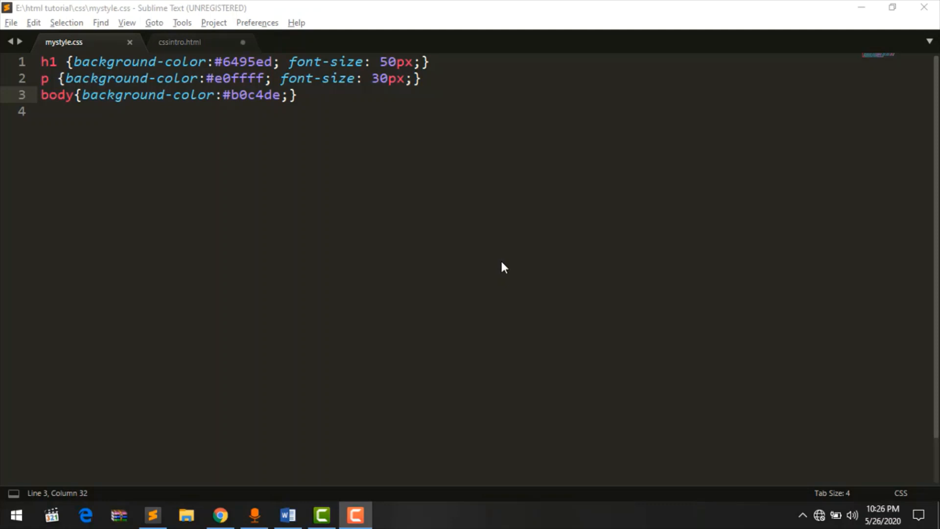
{"action": "mouse_move", "coordinate": [81, 45]}
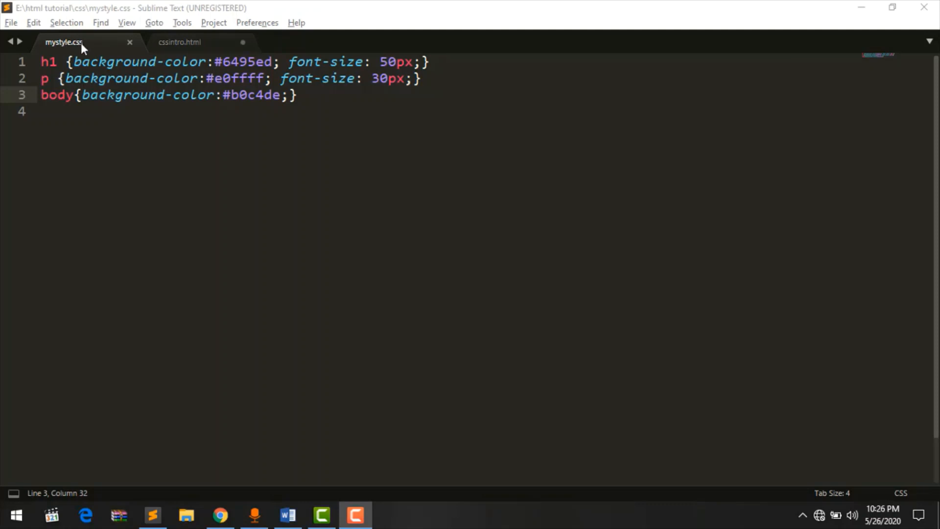
Check the mystyle.css link in cssintro.html against the stylesheet's h1, p and body rules
{"action": "left_click", "coordinate": [179, 43]}
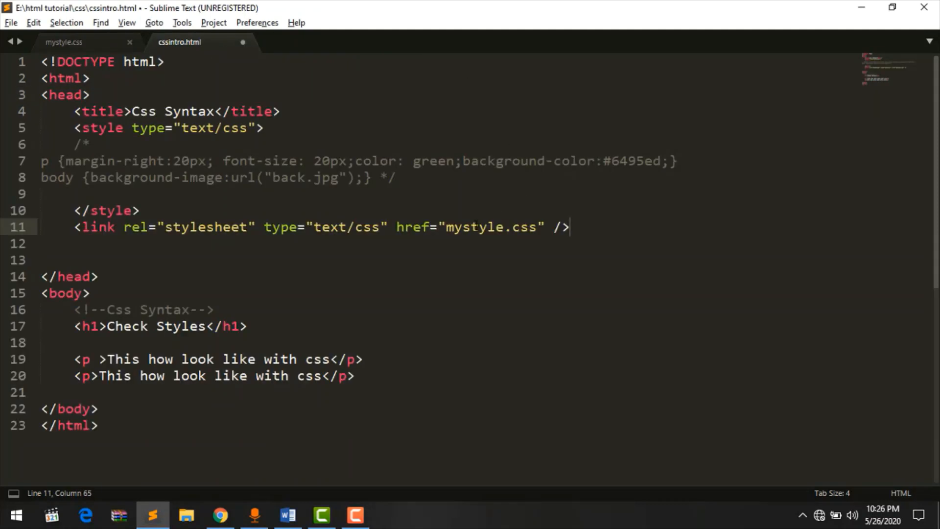
{"action": "double_click", "coordinate": [474, 227]}
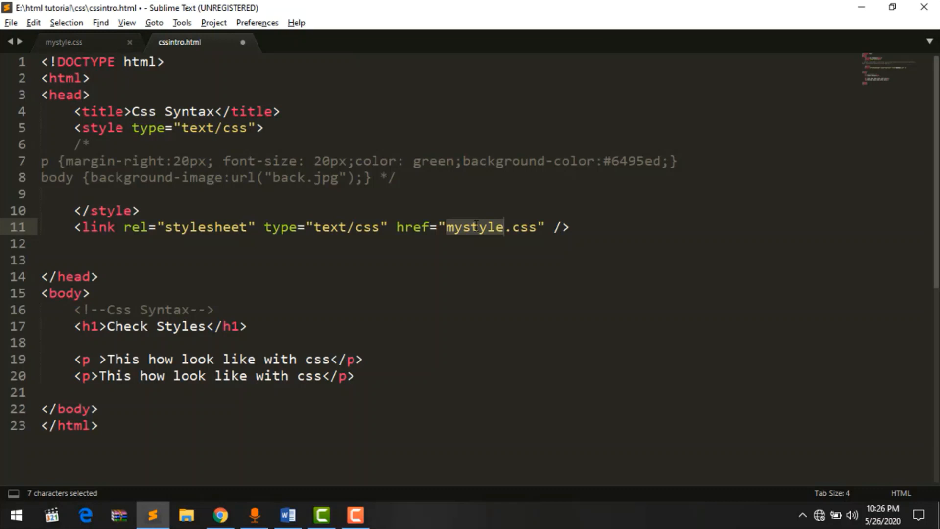
{"action": "left_click", "coordinate": [64, 43]}
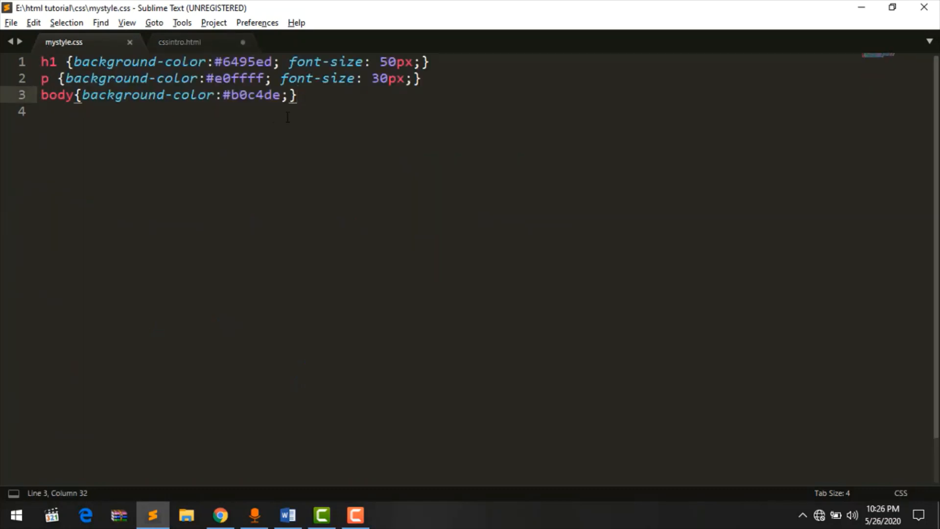
{"action": "key", "text": "ctrl+a"}
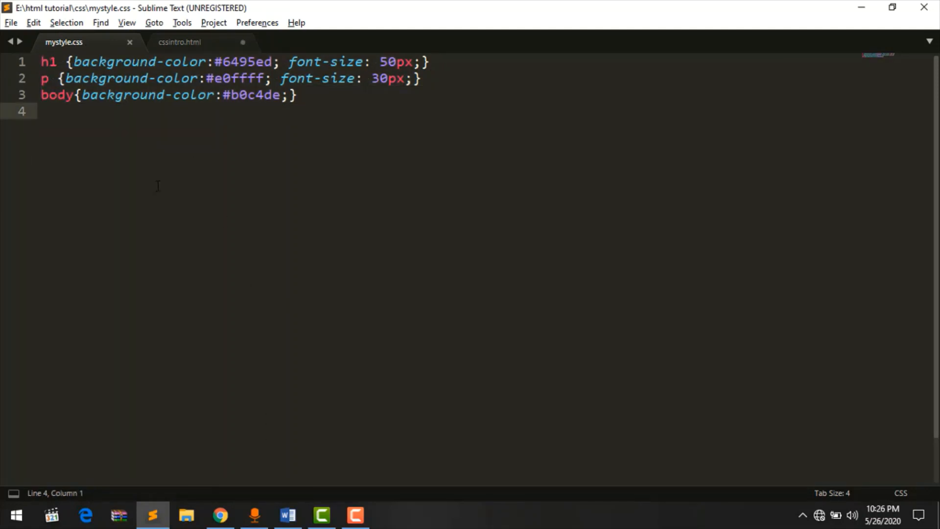
{"action": "left_click", "coordinate": [179, 43]}
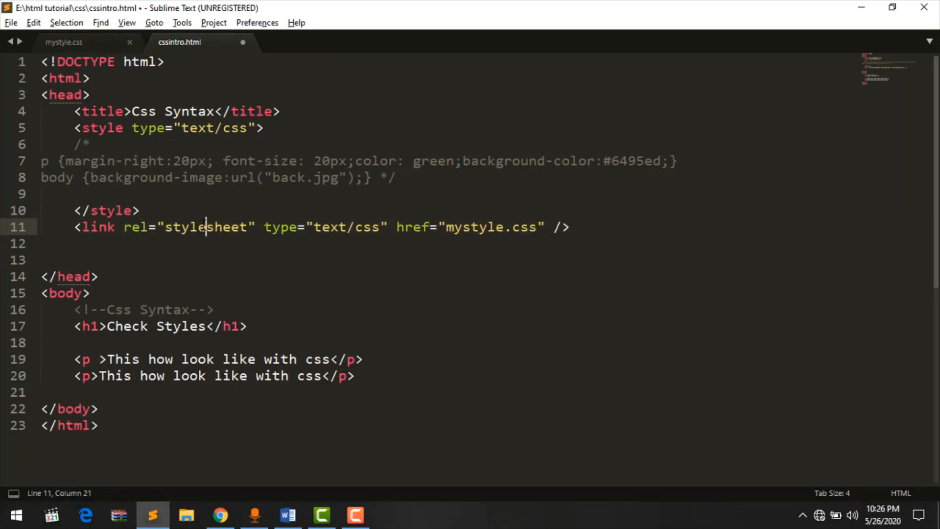
Try a css/ prefix on the mystyle.css href, revert it, and preview the page in Chrome
{"action": "double_click", "coordinate": [205, 227]}
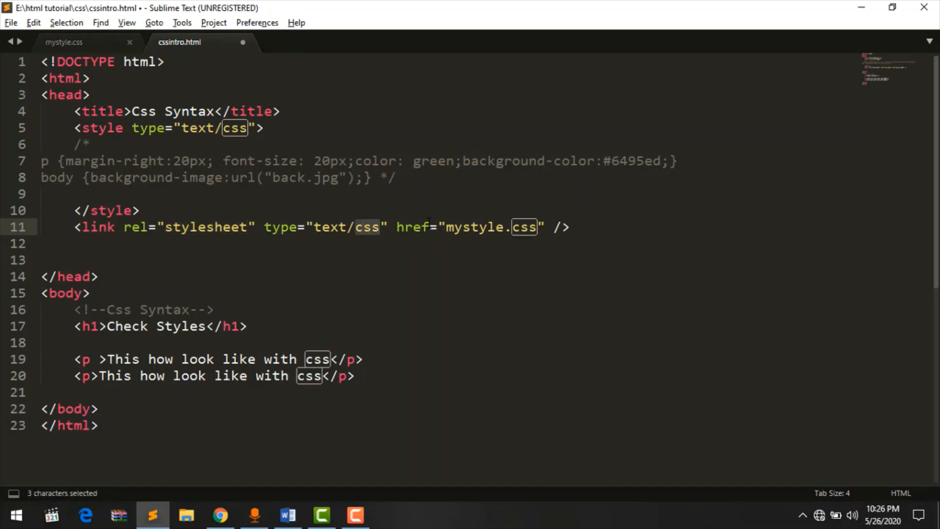
{"action": "left_click", "coordinate": [485, 227]}
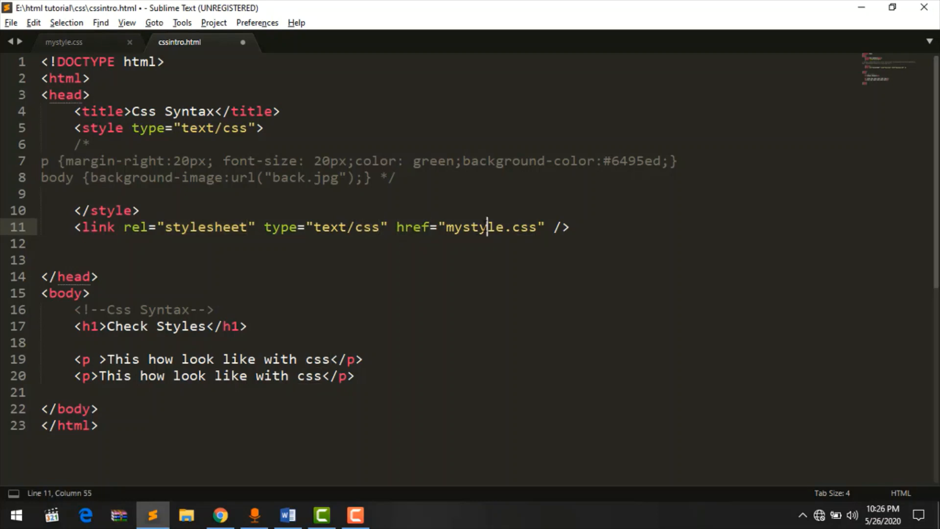
{"action": "double_click", "coordinate": [368, 227]}
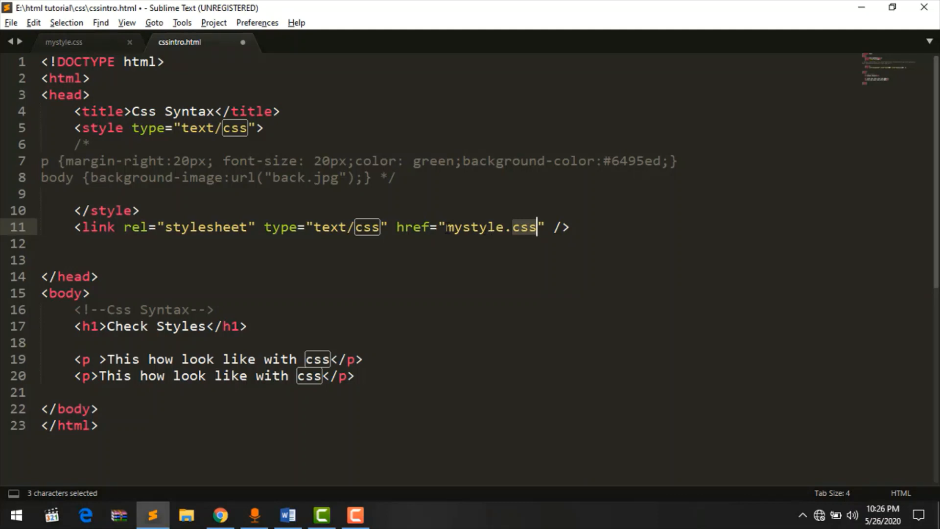
{"action": "left_click", "coordinate": [538, 227]}
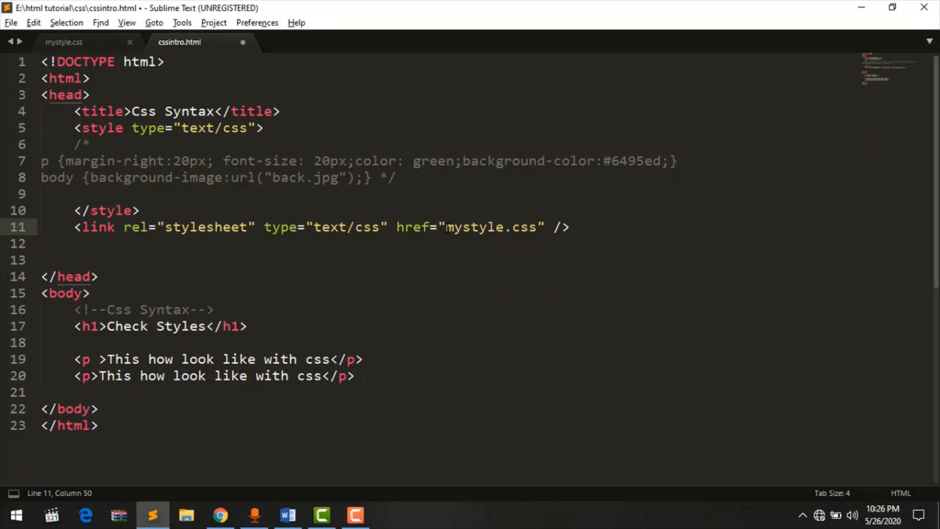
{"action": "type", "text": "css/"}
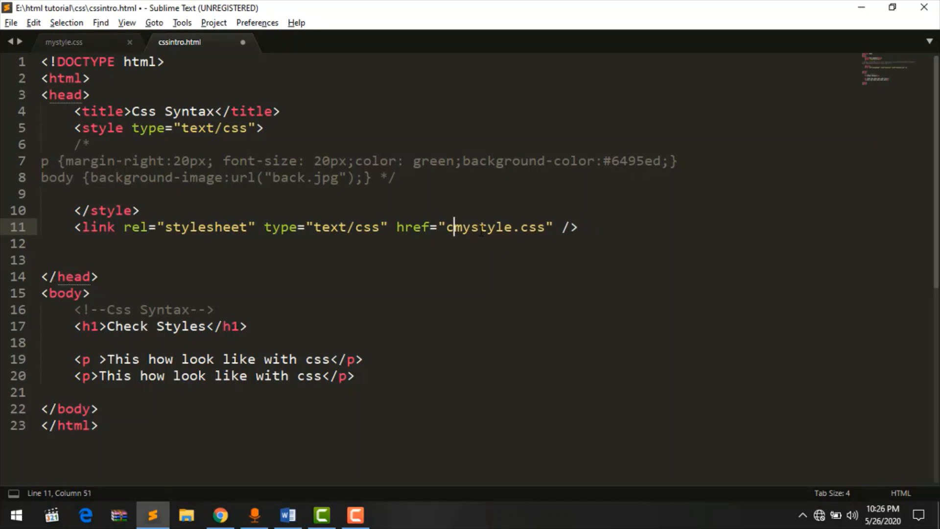
{"action": "key", "text": "Backspace"}
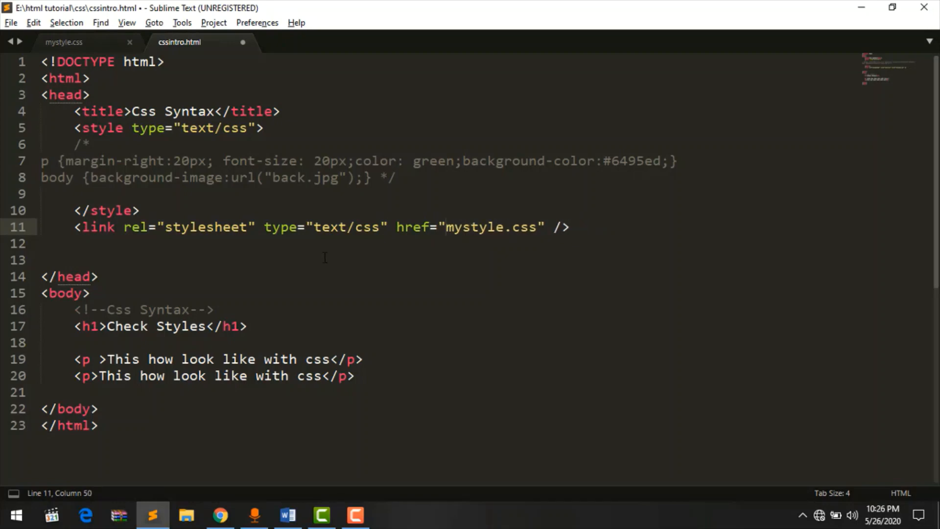
{"action": "left_click", "coordinate": [220, 515]}
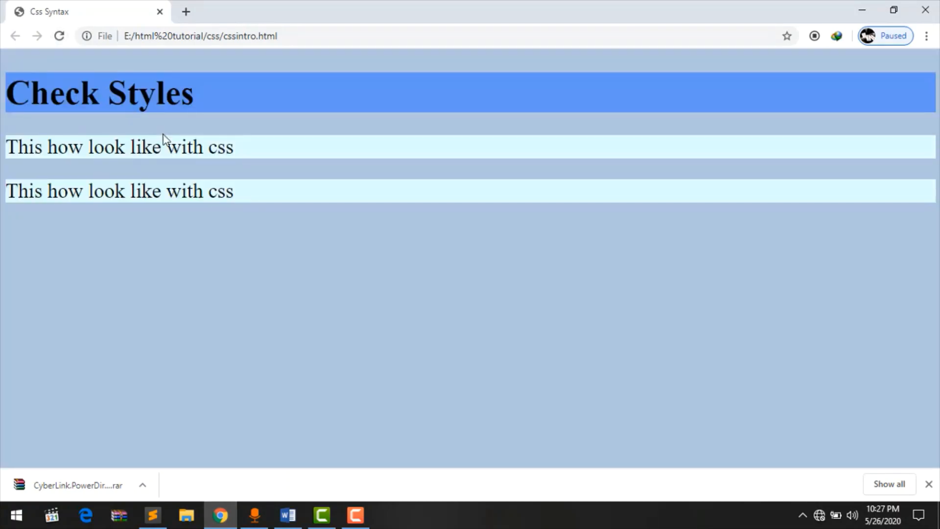
{"action": "mouse_move", "coordinate": [278, 490]}
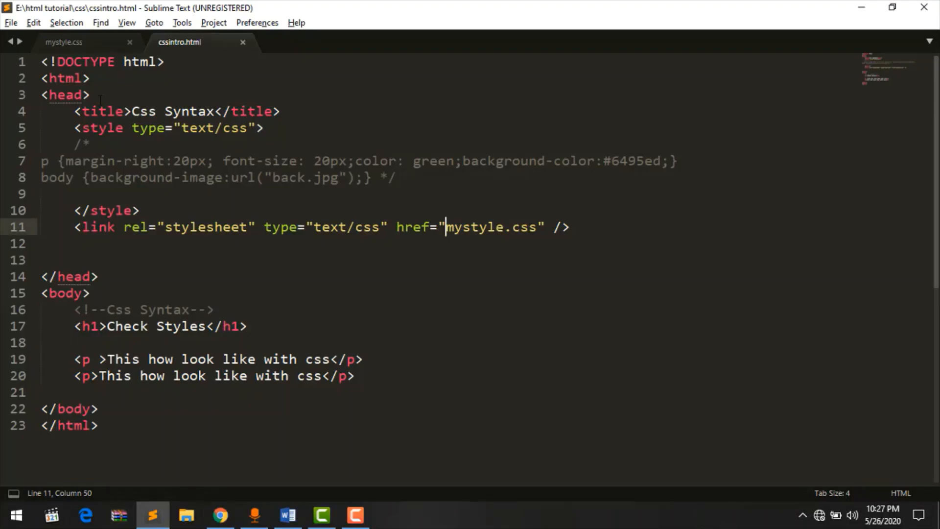
Change the paragraph font size in mystyle.css from 30px to 25px and save it
{"action": "left_click", "coordinate": [64, 42]}
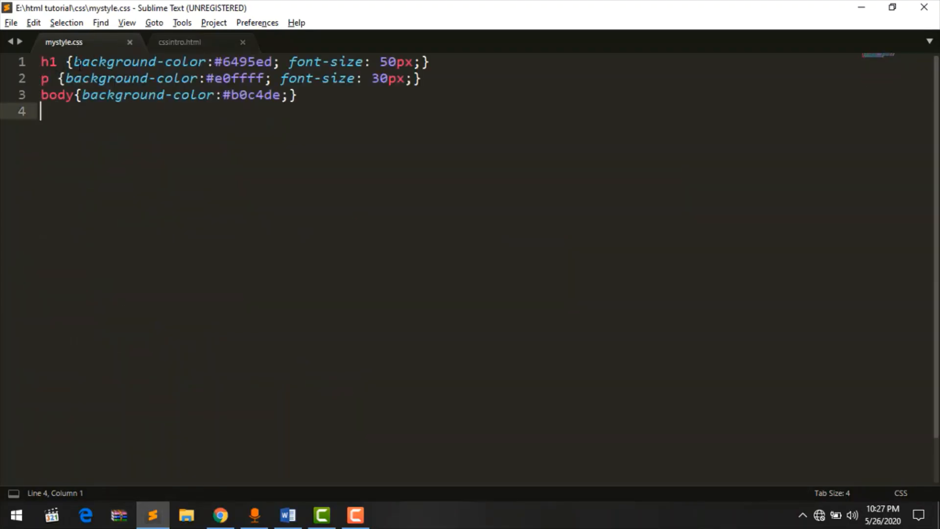
{"action": "left_click", "coordinate": [288, 62]}
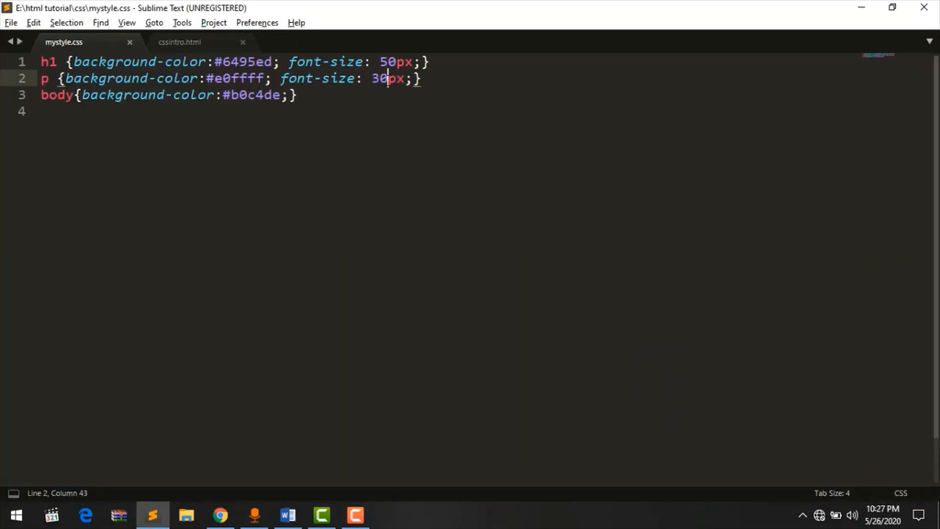
{"action": "key", "text": "Backspace"}
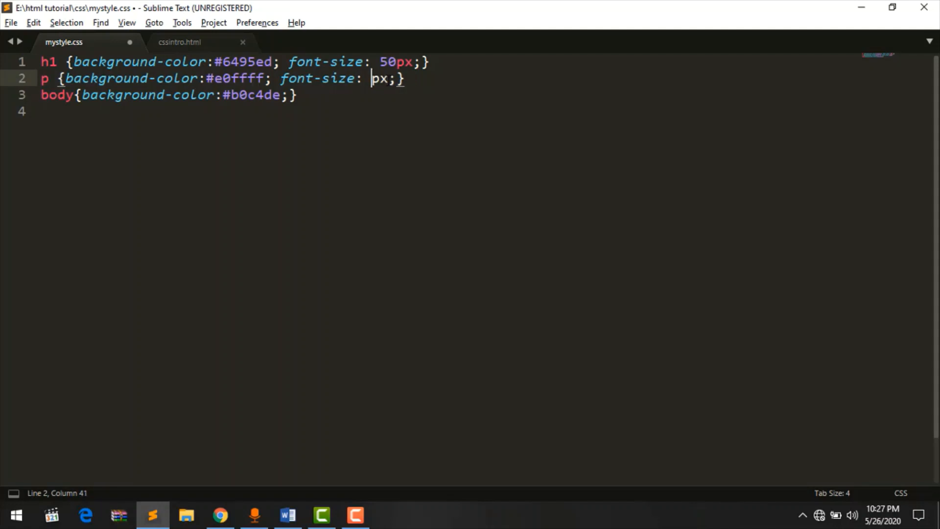
{"action": "left_click", "coordinate": [219, 519]}
{"action": "type", "text": "25"}
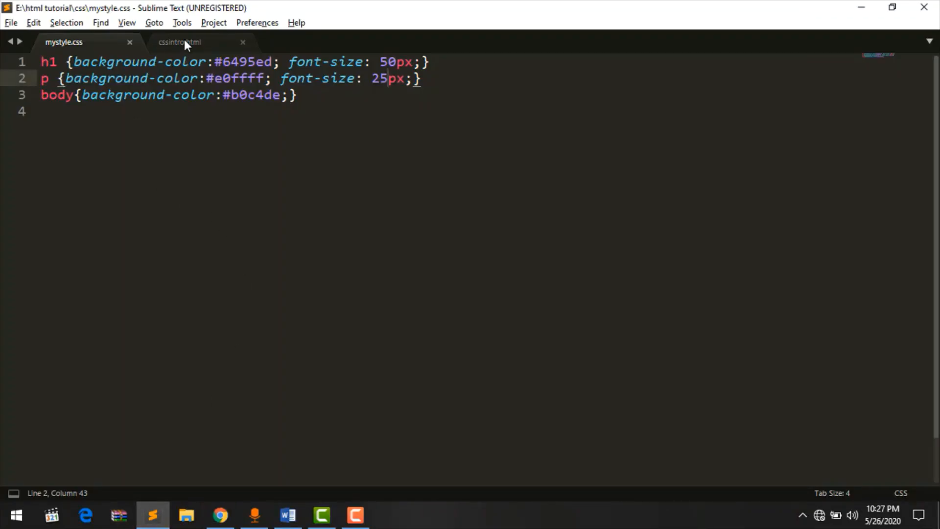
{"action": "left_click", "coordinate": [180, 42]}
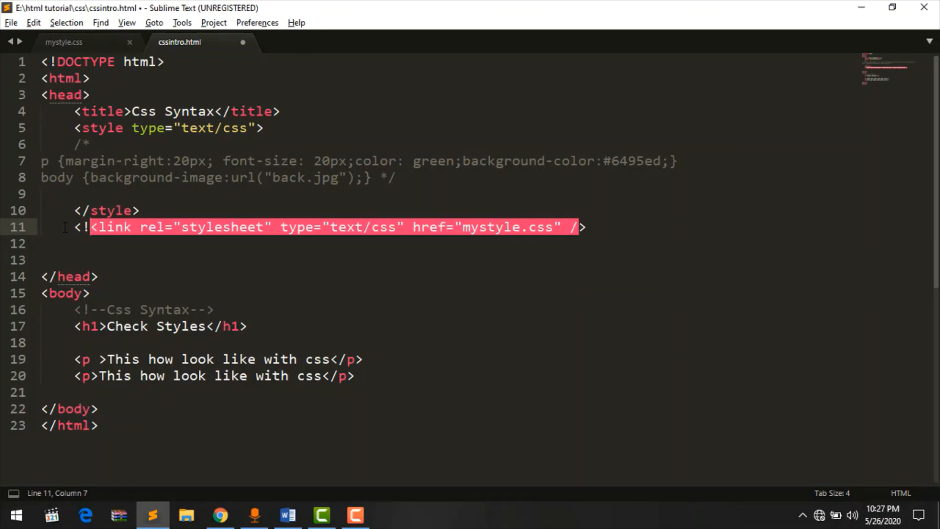
Wrap the stylesheet link tag in <!-- --> and remove the style rules' closing comment marker
{"action": "type", "text": "--"}
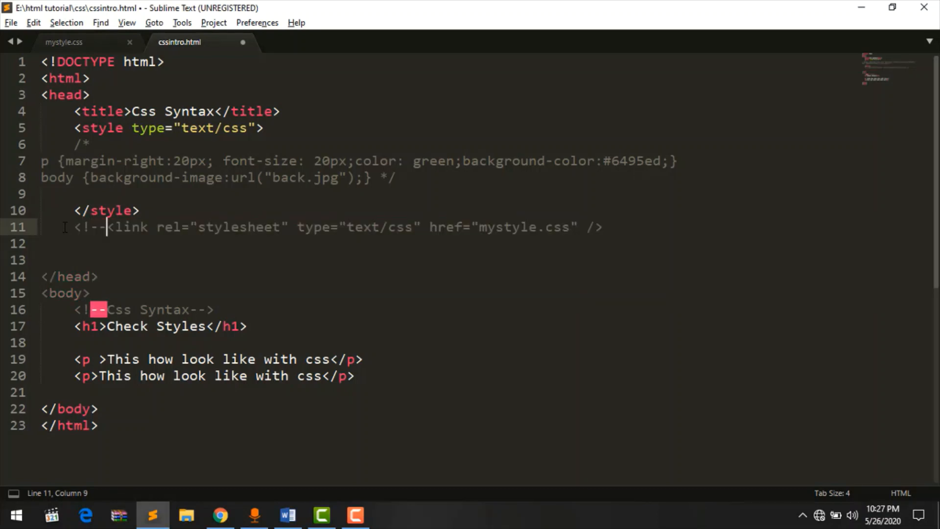
{"action": "left_click", "coordinate": [599, 227]}
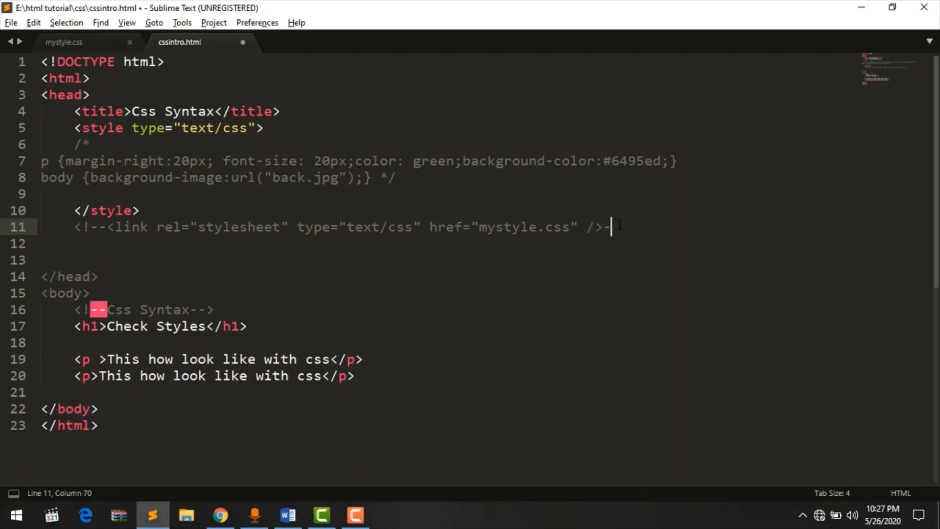
{"action": "type", "text": "-->"}
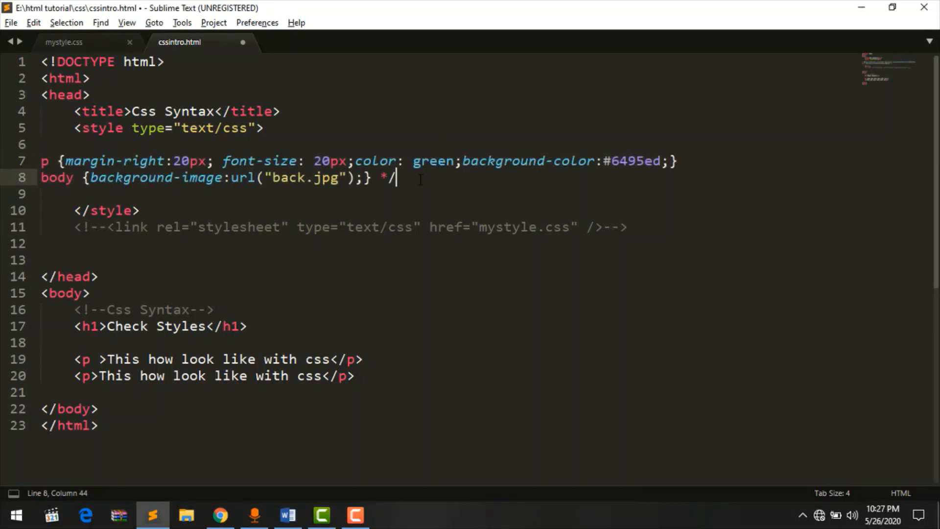
{"action": "key", "text": "BackSpace"}
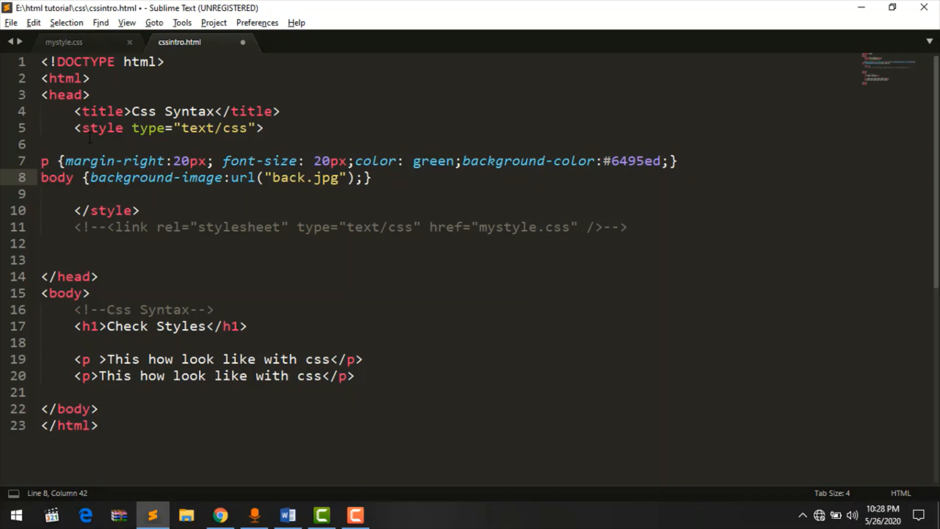
Inspect the style block and the paragraph margin rule, then save cssintro.html
{"action": "left_click", "coordinate": [75, 127]}
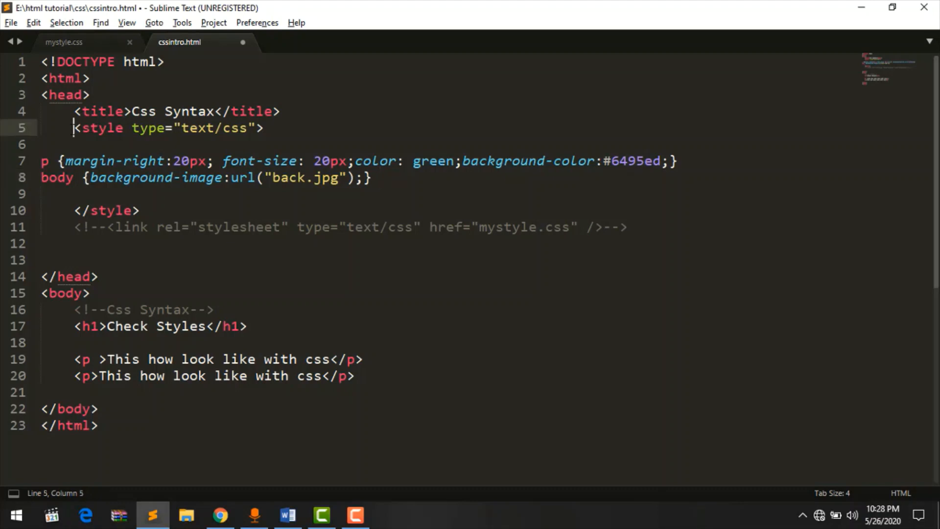
{"action": "left_click", "coordinate": [139, 211]}
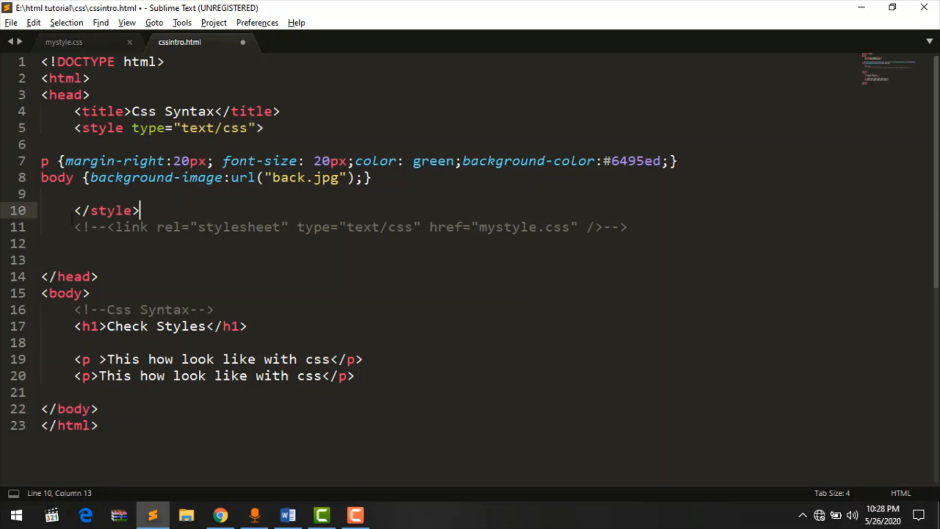
{"action": "triple_click", "coordinate": [108, 210]}
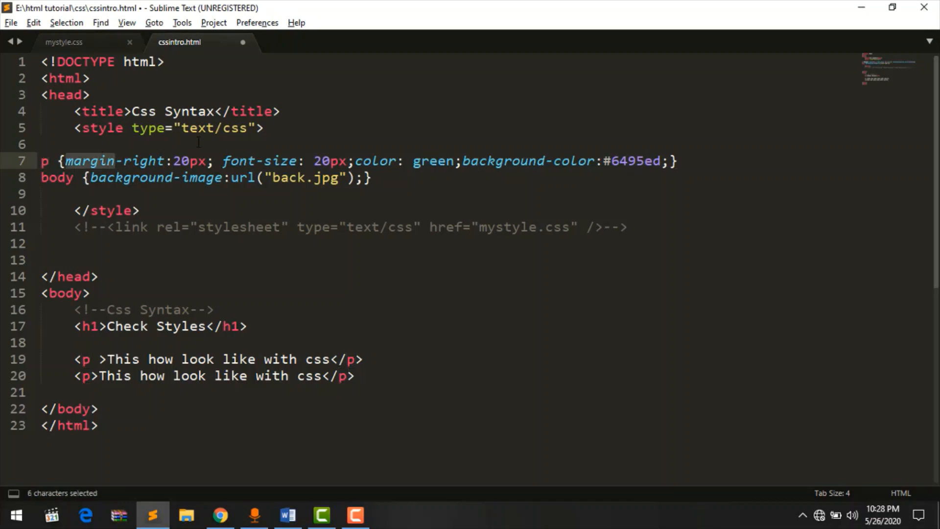
{"action": "left_click", "coordinate": [213, 161]}
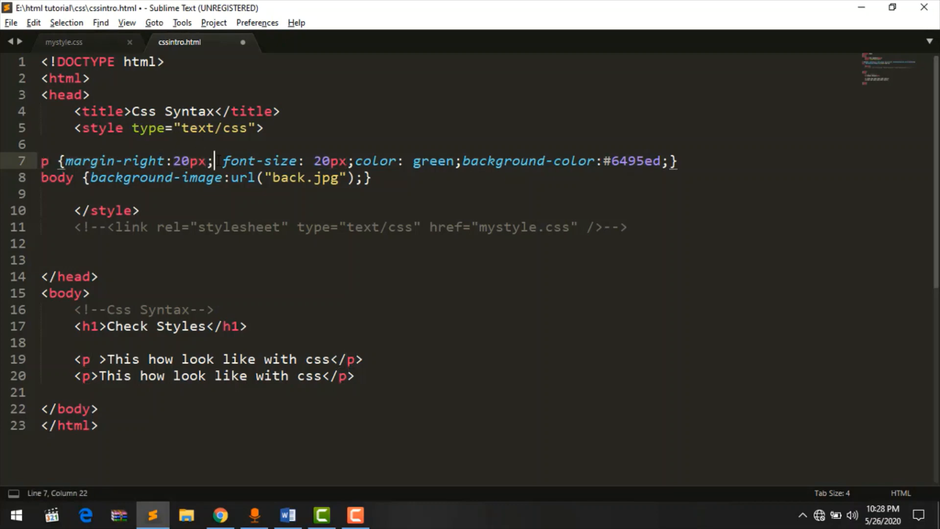
{"action": "mouse_move", "coordinate": [351, 195]}
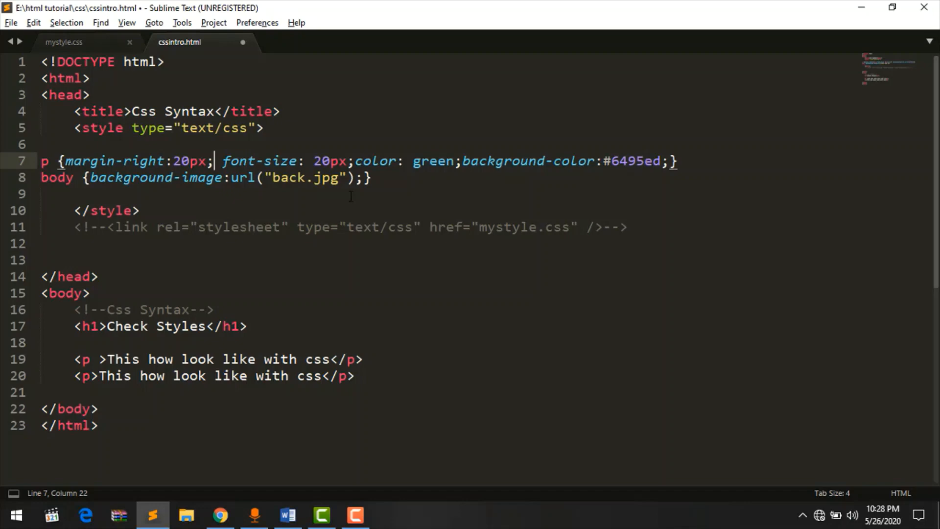
{"action": "key", "text": "ctrl+s"}
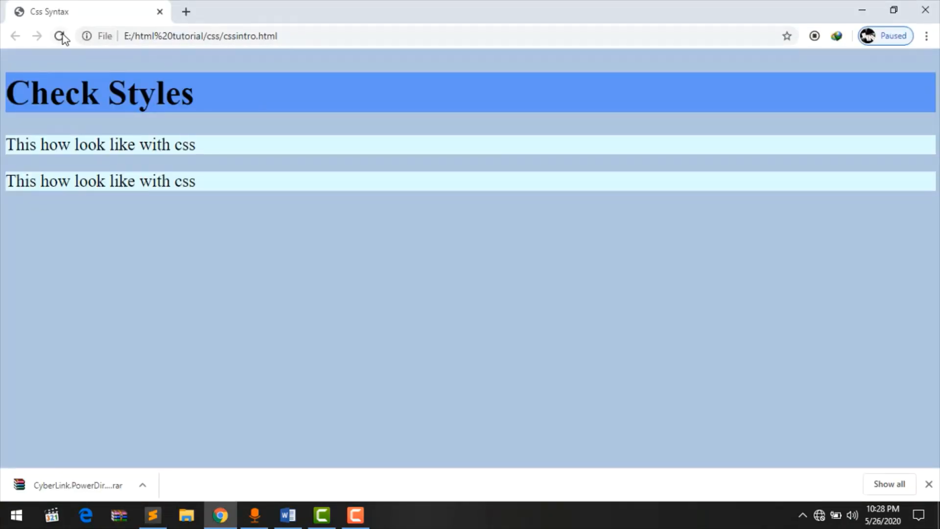
Reload Chrome to confirm the heading and paragraphs render unstyled on white
{"action": "left_click", "coordinate": [59, 36]}
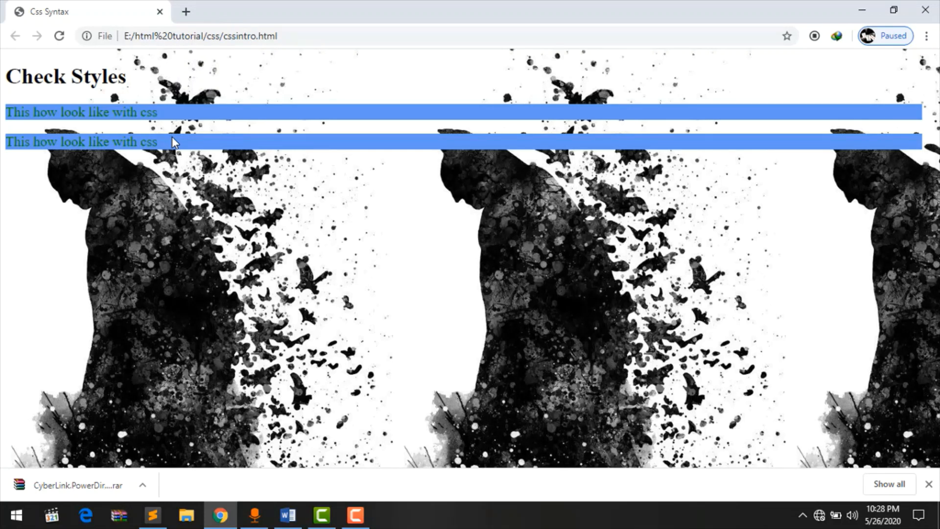
{"action": "left_click", "coordinate": [151, 515]}
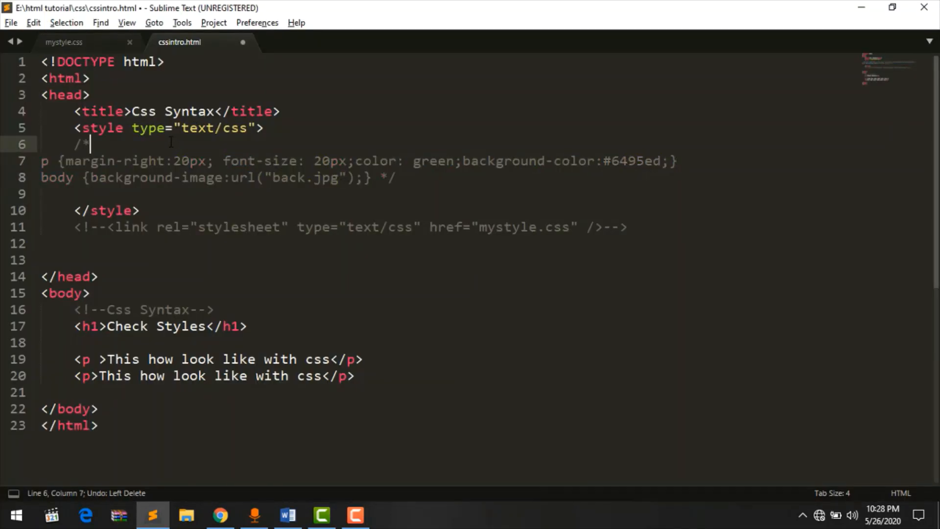
{"action": "left_click", "coordinate": [220, 515]}
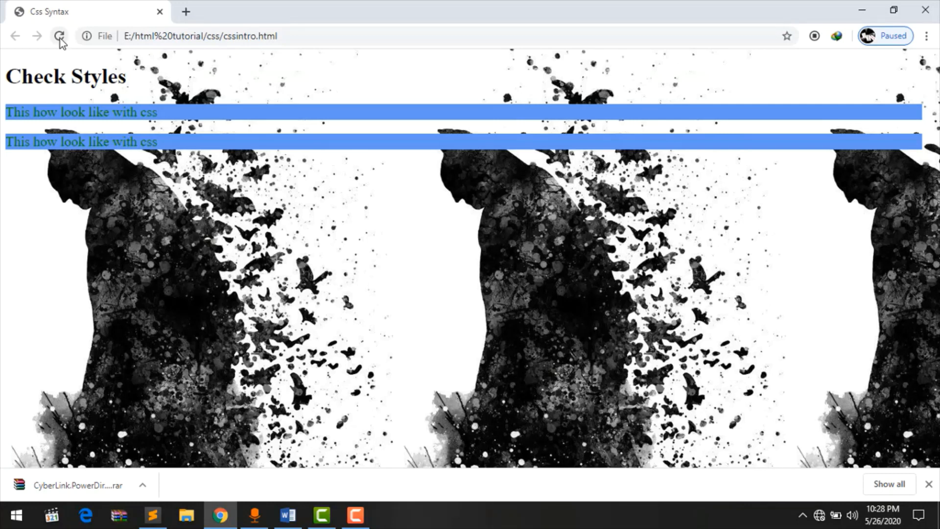
{"action": "left_click", "coordinate": [59, 36]}
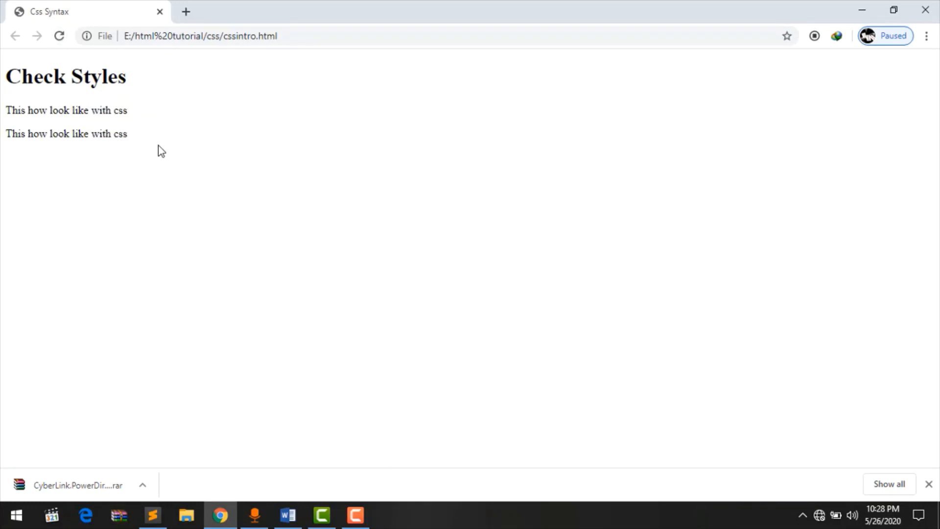
{"action": "mouse_move", "coordinate": [156, 136]}
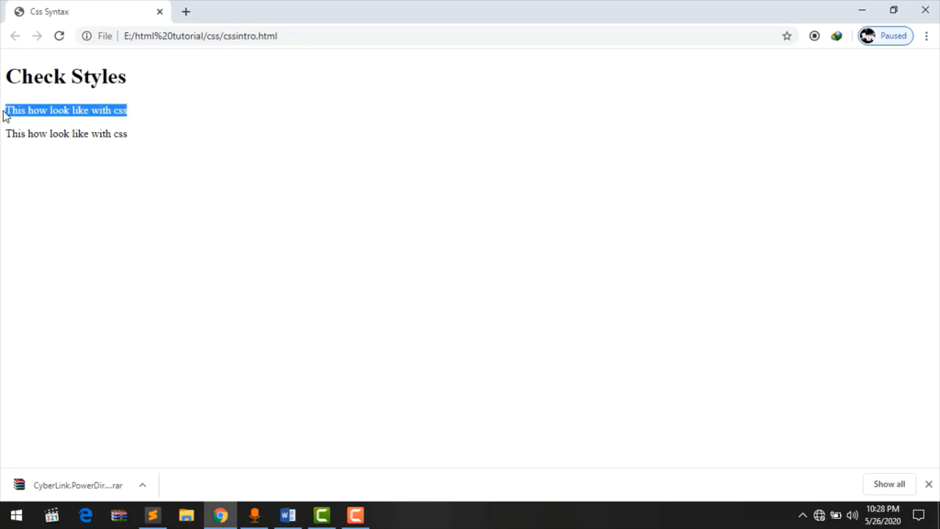
{"action": "left_click", "coordinate": [136, 133]}
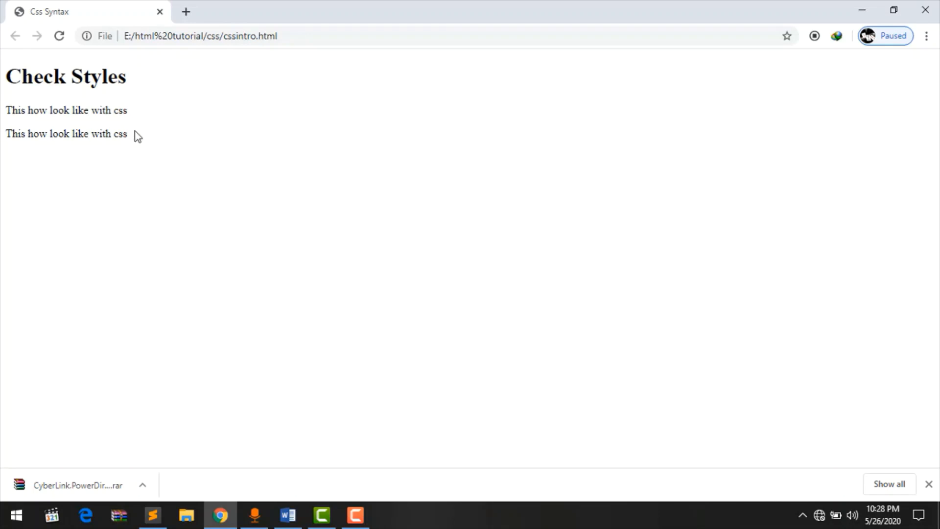
{"action": "left_click", "coordinate": [153, 515]}
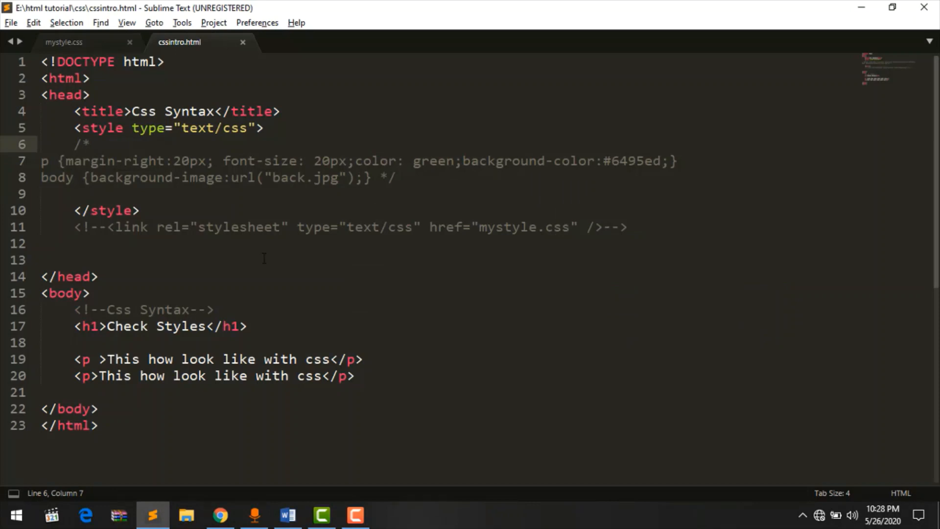
Add style="font-size: 25px;" to the first paragraph's <p> tag
{"action": "scroll", "scroll_direction": "down", "scroll_amount": 3}
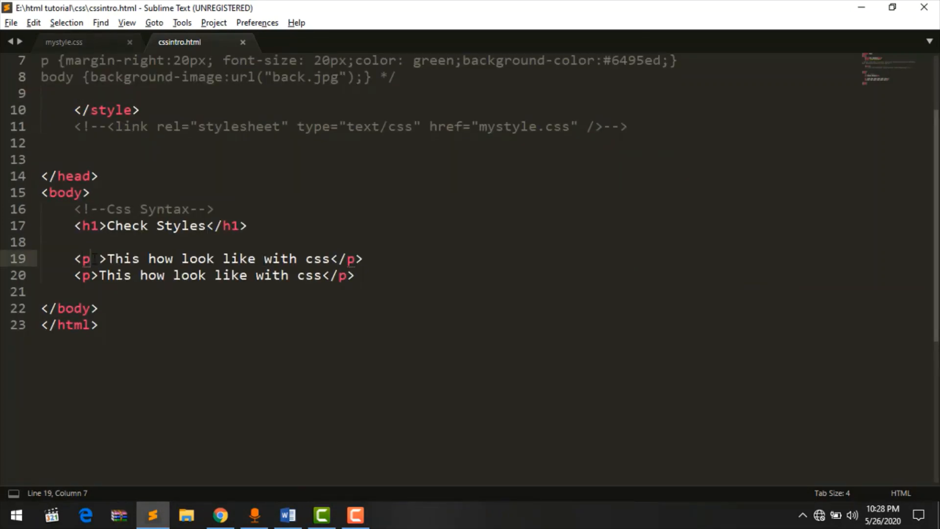
{"action": "type", "text": "style=\"font-size: 25px\""}
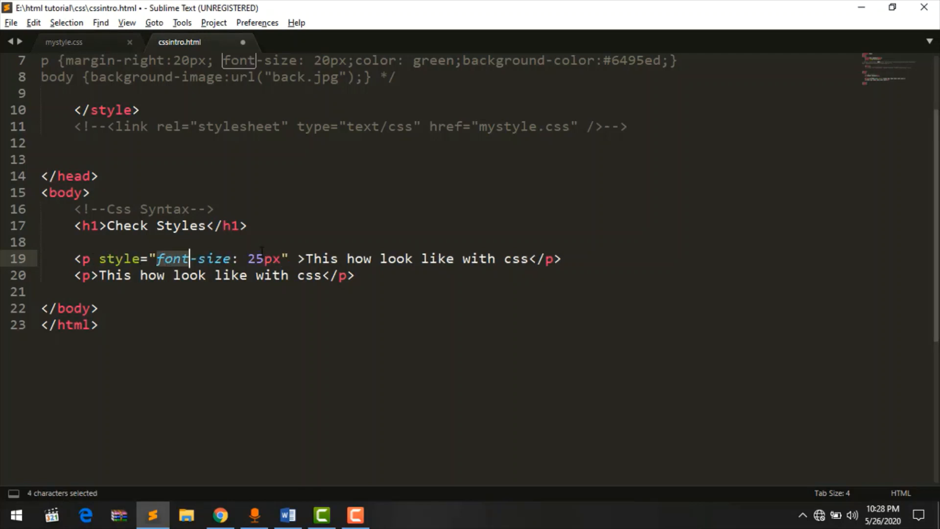
{"action": "left_click", "coordinate": [115, 259]}
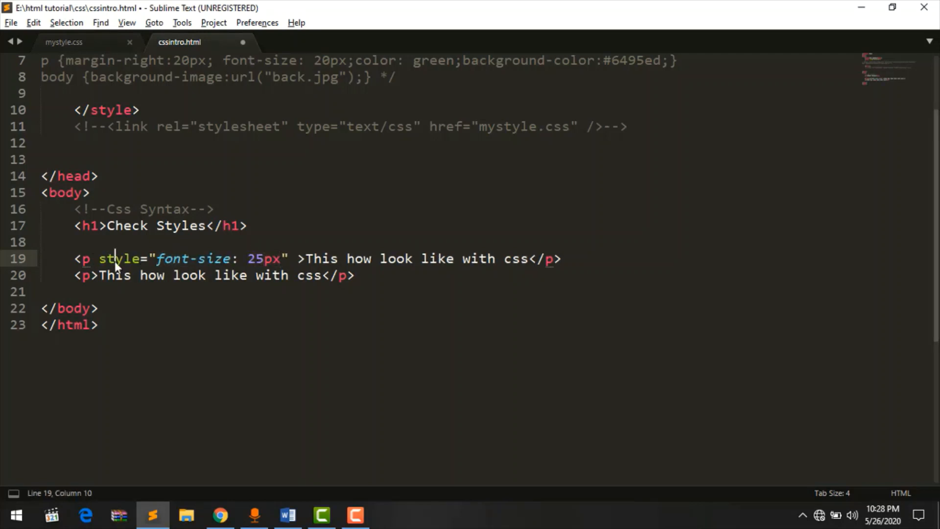
{"action": "double_click", "coordinate": [118, 259]}
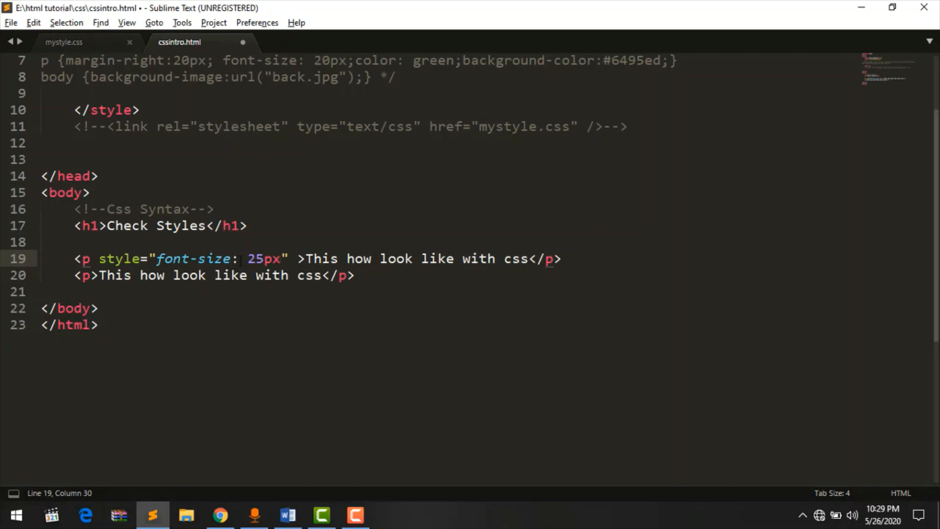
{"action": "type", "text": ";"}
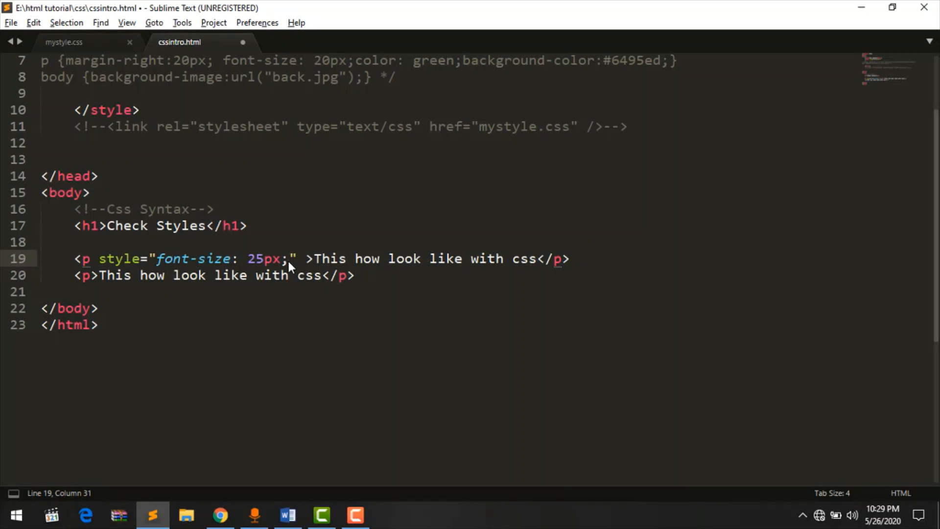
Preview the first paragraph in Chrome, then enlarge its font-size value and view again
{"action": "left_click", "coordinate": [220, 515]}
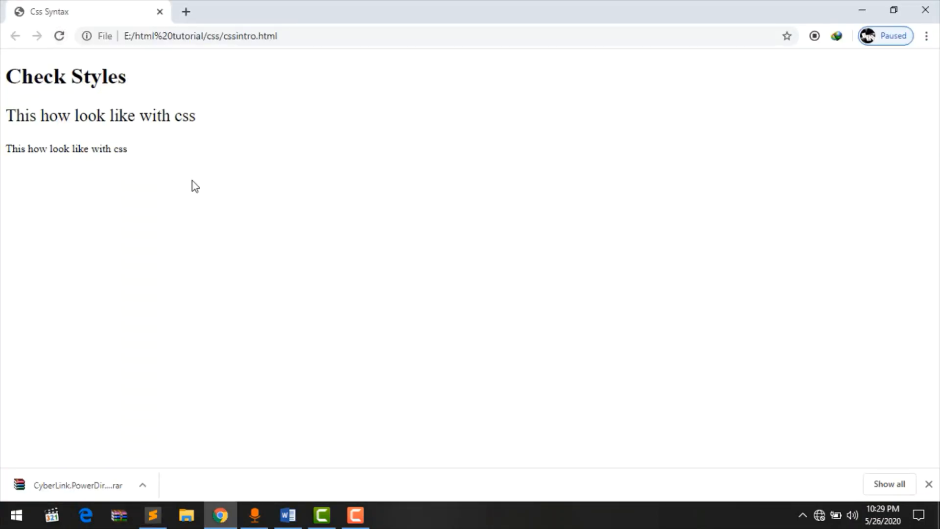
{"action": "left_click", "coordinate": [152, 515]}
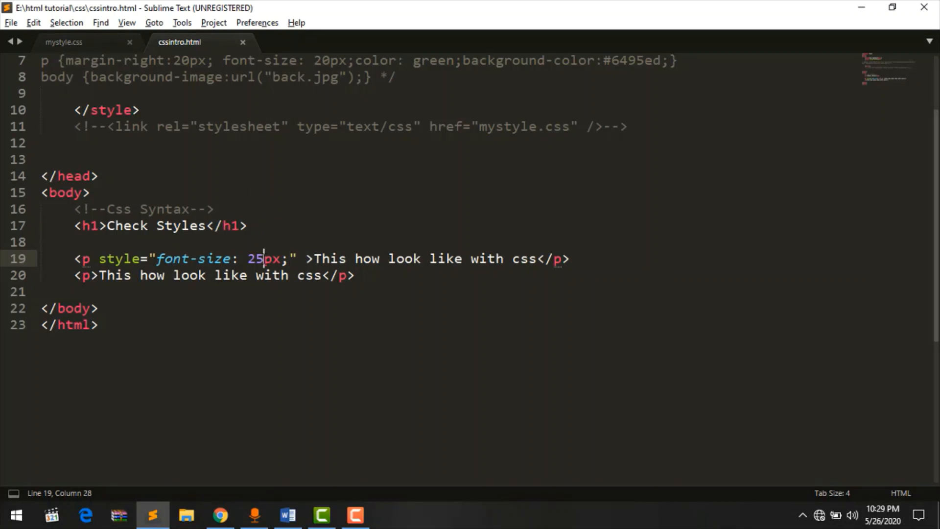
{"action": "key", "text": "Backspace"}
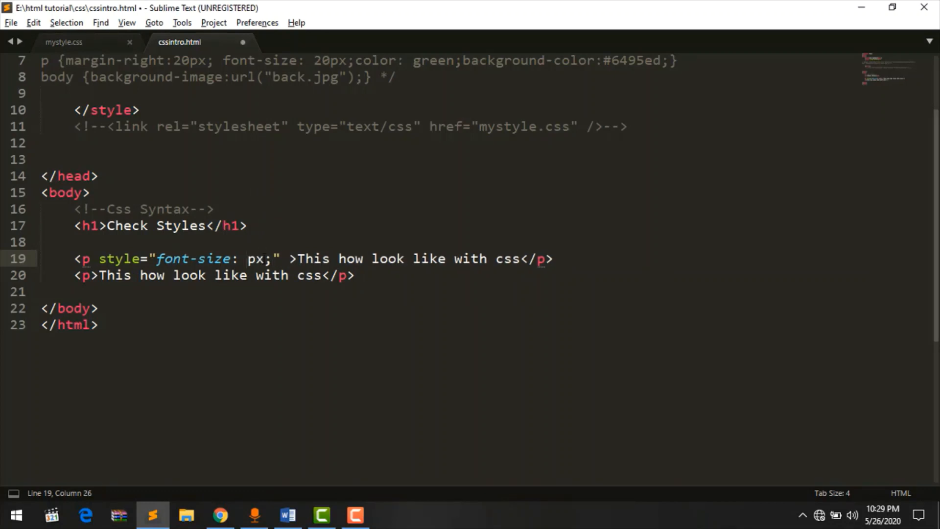
{"action": "left_click", "coordinate": [220, 515]}
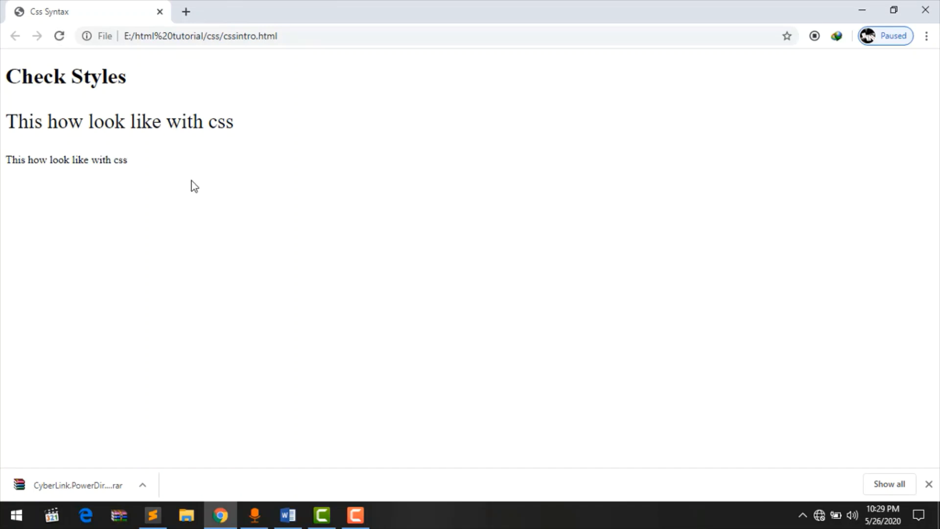
Cut the first paragraph's inline style attribute and preview the stylesheet colours in Chrome
{"action": "left_click", "coordinate": [152, 515]}
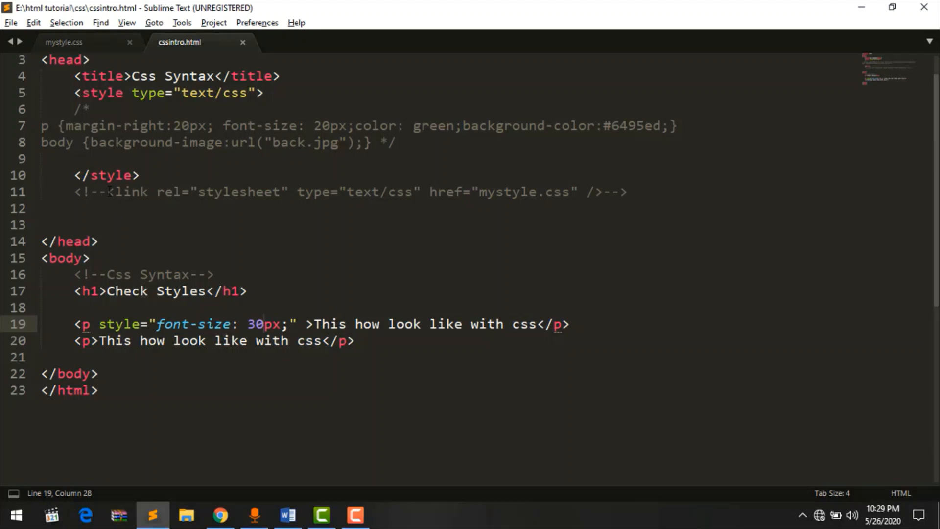
{"action": "left_click_drag", "start_coordinate": [99, 323], "coordinate": [294, 324]}
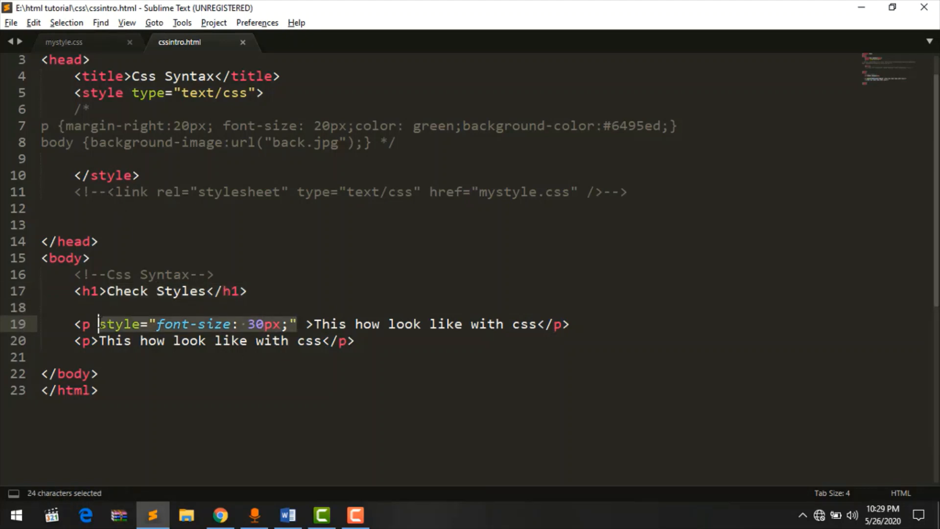
{"action": "key", "text": "ctrl+x"}
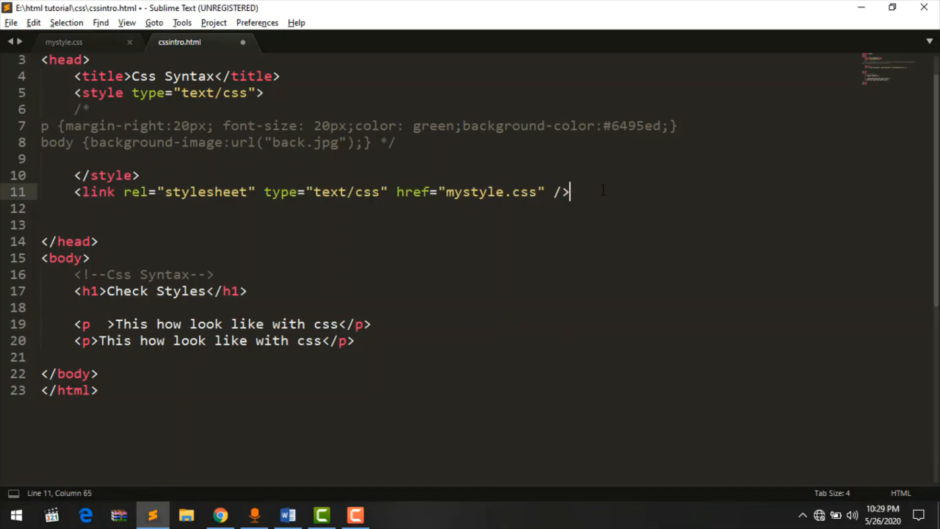
{"action": "left_click", "coordinate": [219, 515]}
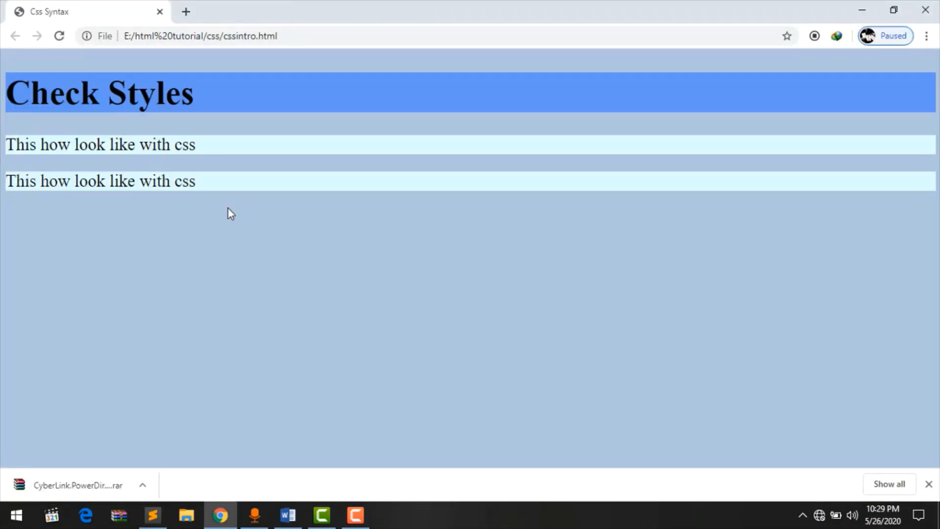
{"action": "left_click", "coordinate": [152, 516]}
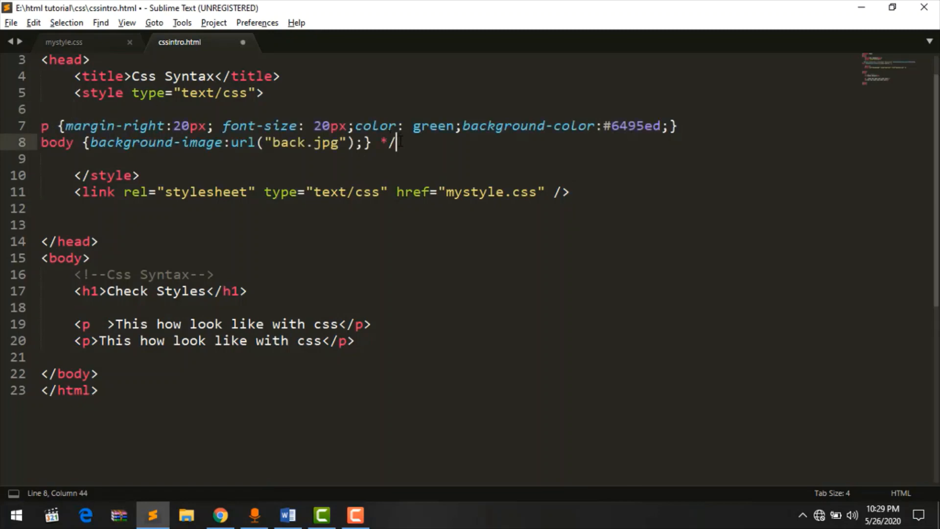
{"action": "left_click", "coordinate": [220, 515]}
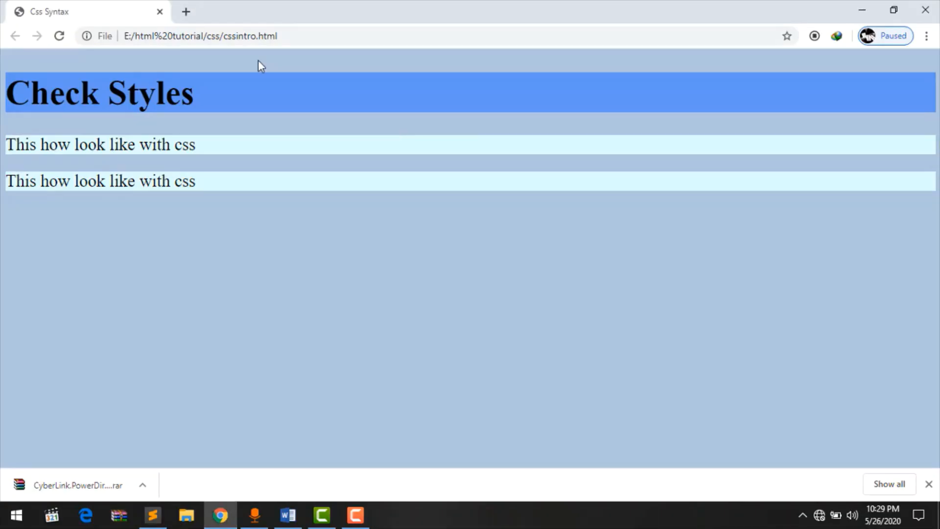
Add style="font-size: 30px;" to the first <p>, dismiss the license prompt, and preview in Chrome
{"action": "left_click", "coordinate": [152, 514]}
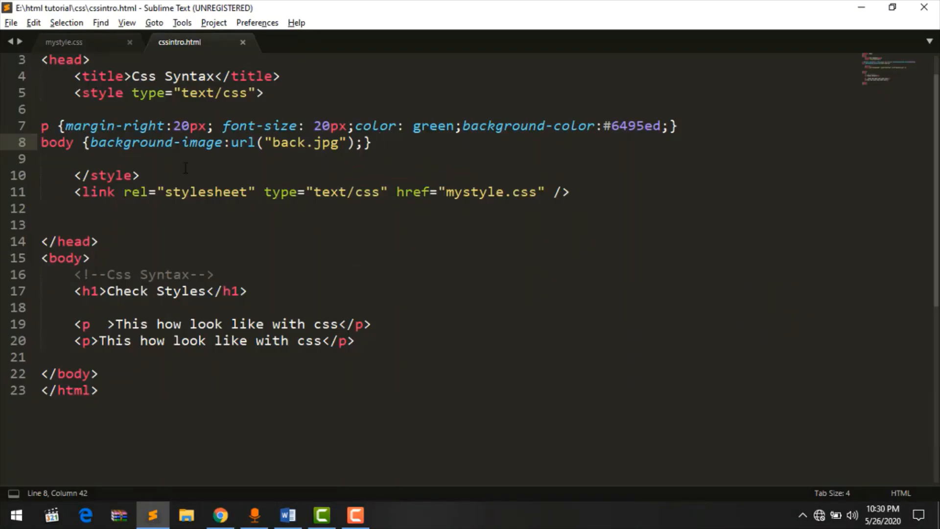
{"action": "scroll", "scroll_direction": "down", "scroll_amount": 3}
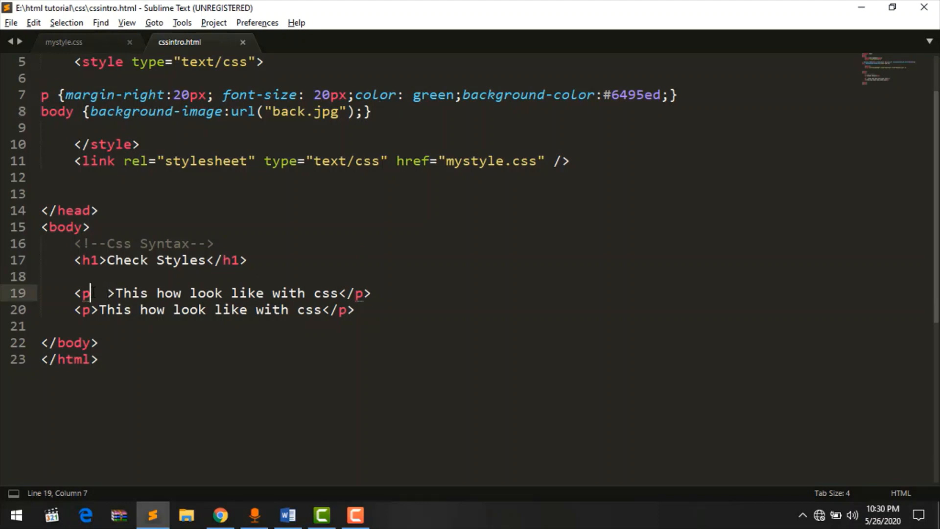
{"action": "type", "text": "style=\"font-size: 30px;\"  >Thi"}
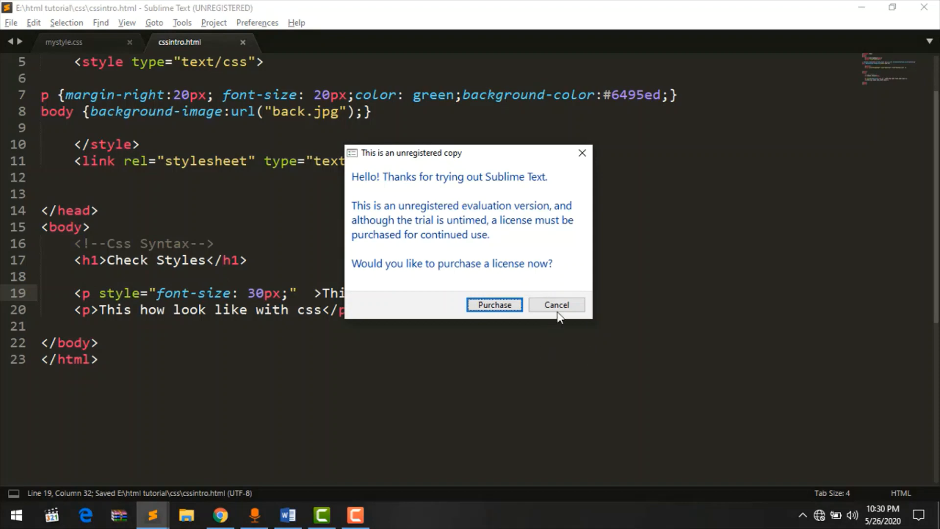
{"action": "left_click", "coordinate": [555, 304]}
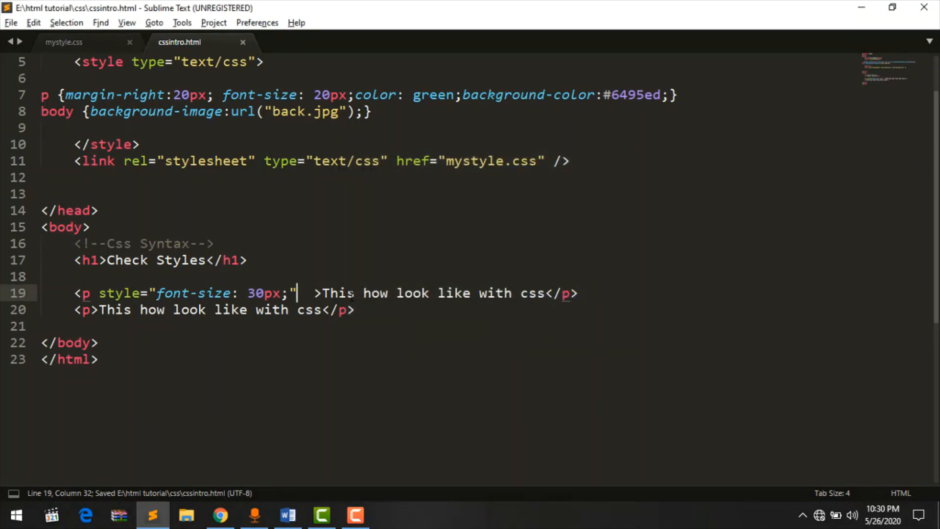
{"action": "left_click", "coordinate": [220, 515]}
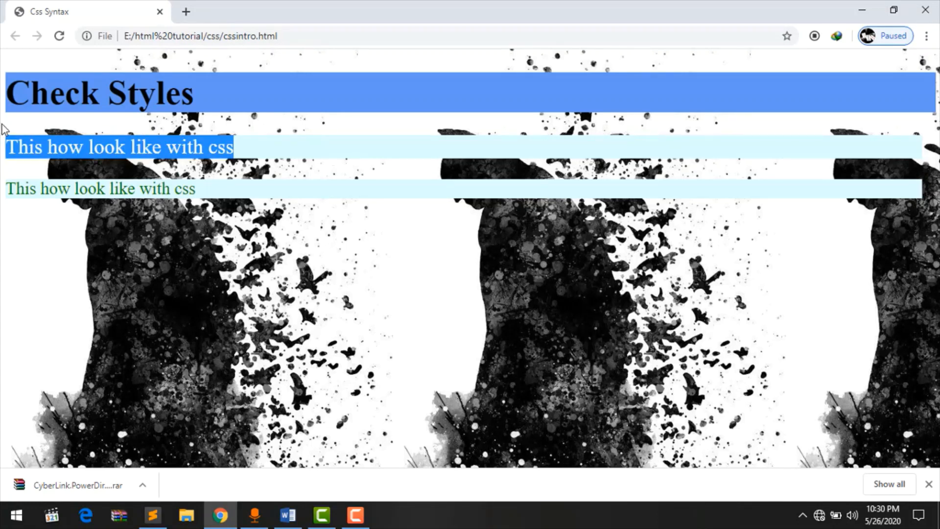
{"action": "left_click", "coordinate": [153, 515]}
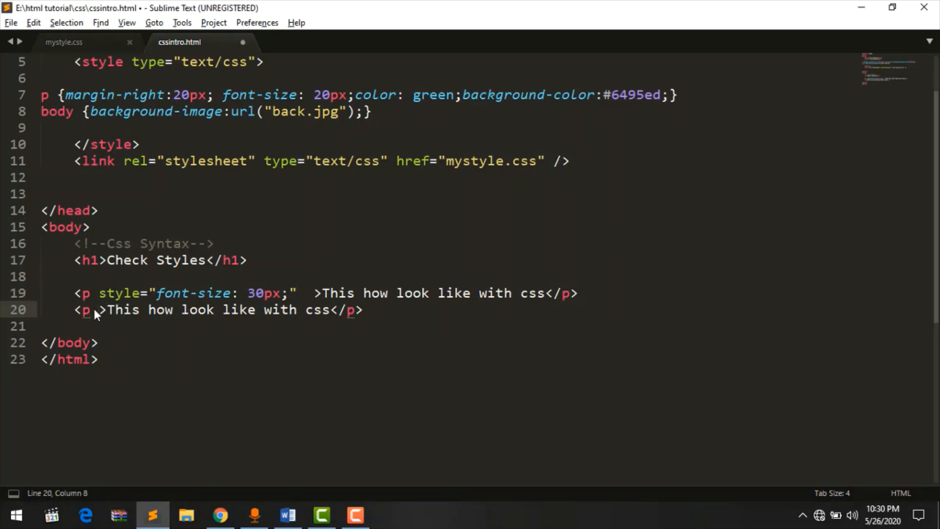
Add the inline style="font-size: 30px;" attribute to the second <p> tag
{"action": "type", "text": "style=\"font-size: 30px;\""}
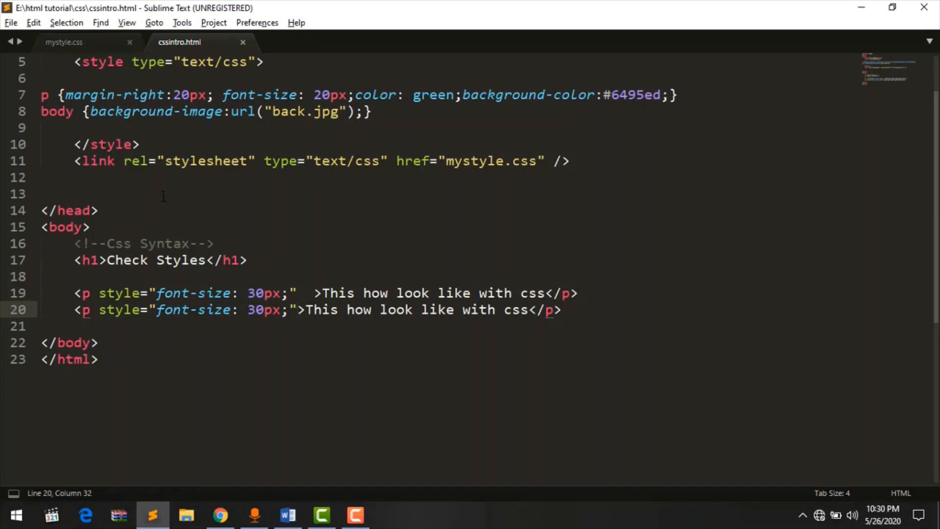